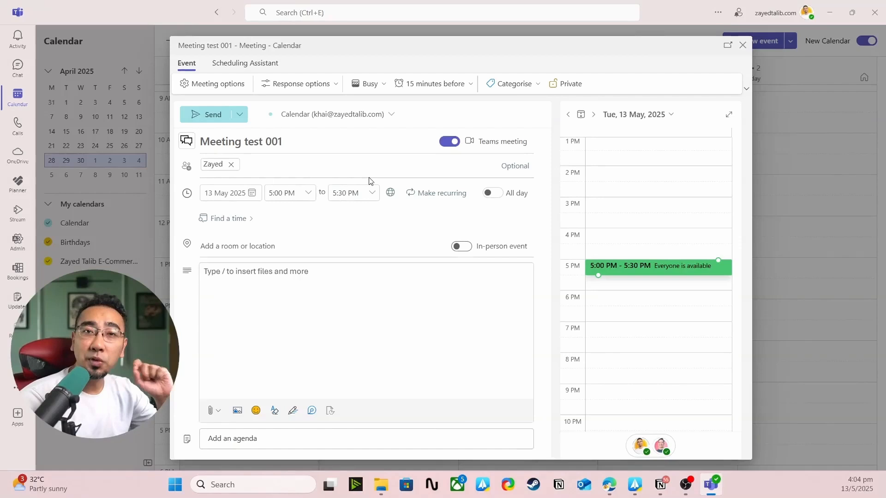
- Start recording and transcription of Meeting test 001, confirming English (US) as spoken language
{"action": "left_click", "coordinate": [674, 32]}
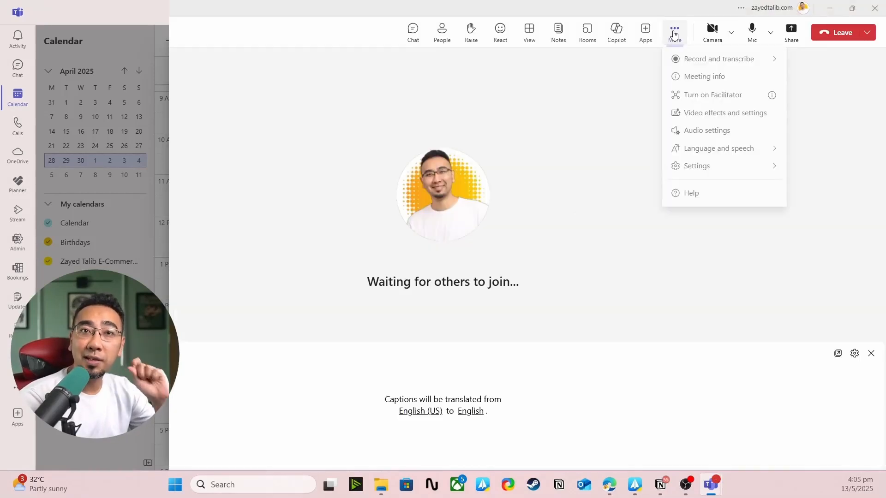
{"action": "left_click", "coordinate": [719, 59]}
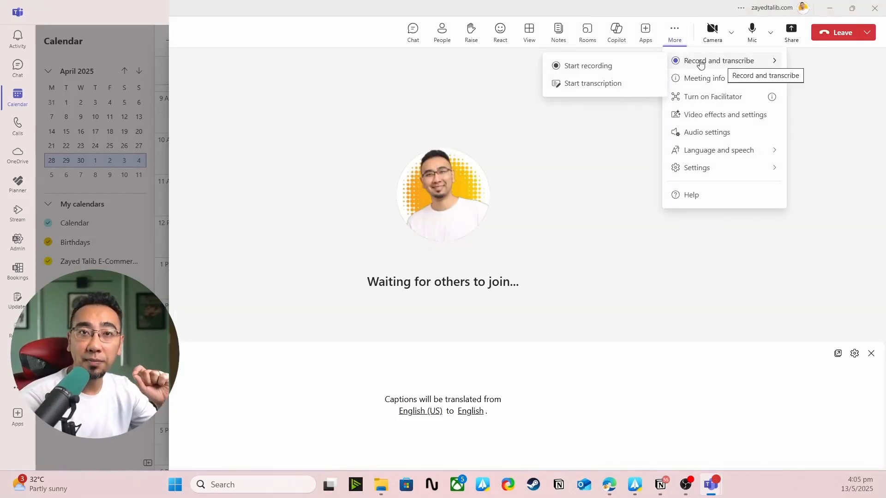
{"action": "left_click", "coordinate": [588, 65]}
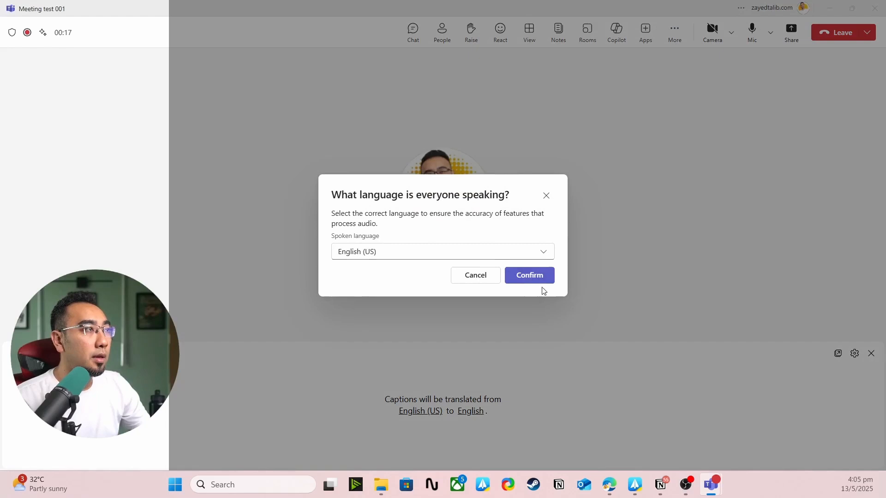
{"action": "left_click", "coordinate": [528, 275]}
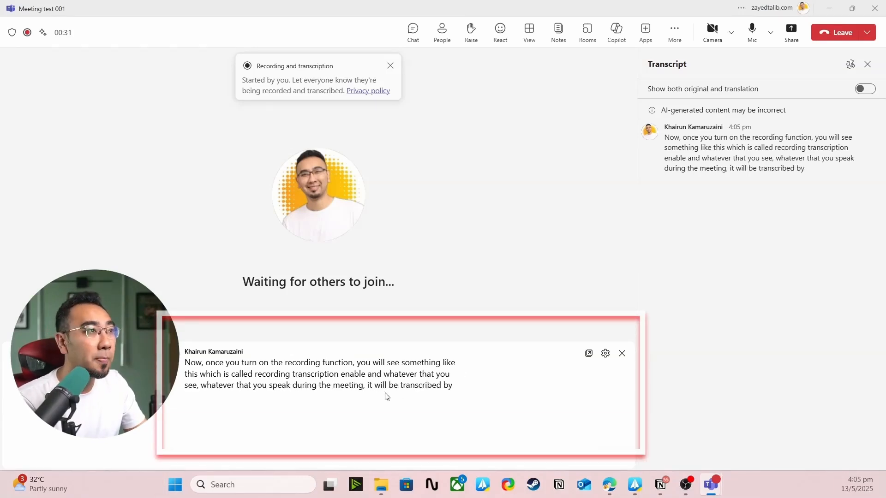
- Stop the recording and transcription, then end Meeting test 001 for everyone
{"action": "left_click", "coordinate": [390, 65]}
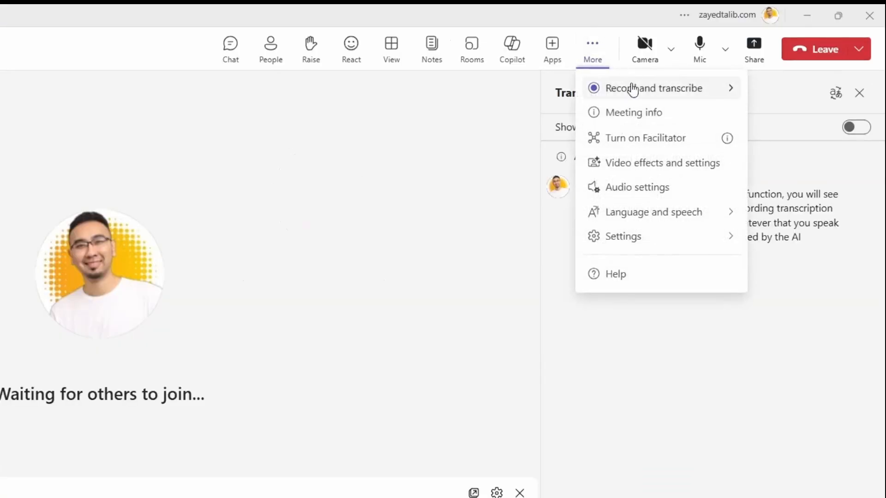
{"action": "left_click", "coordinate": [654, 88]}
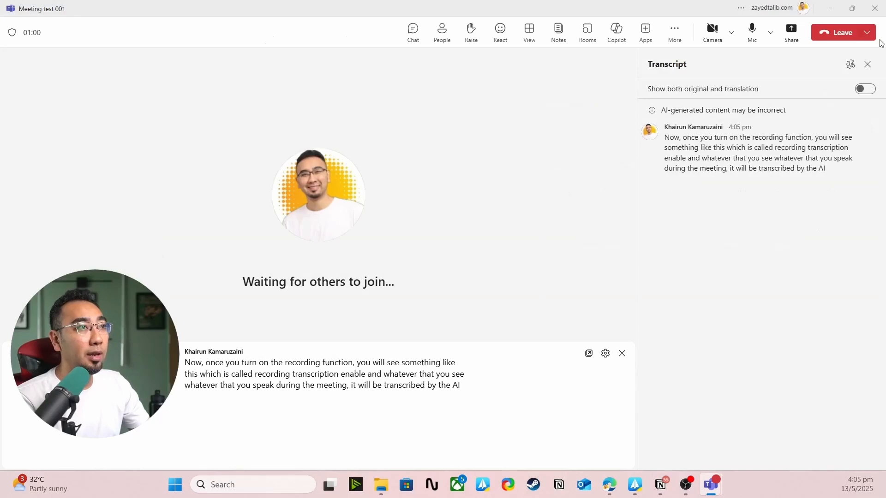
{"action": "left_click", "coordinate": [840, 33]}
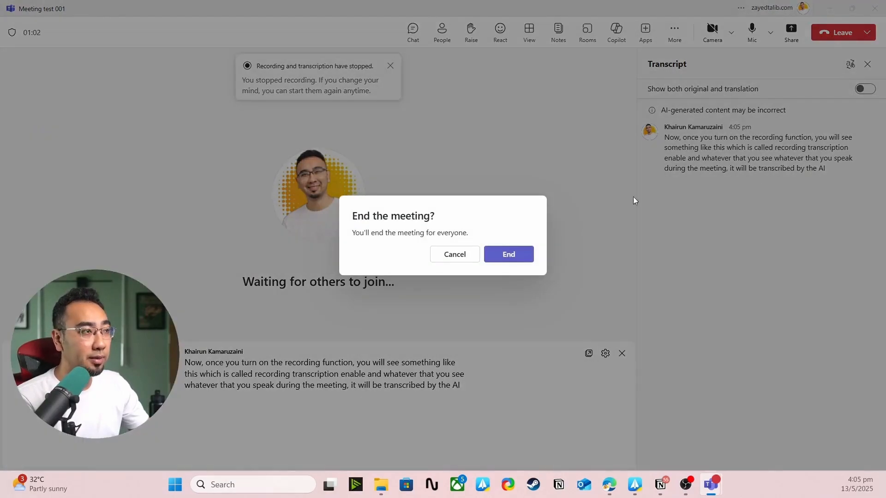
{"action": "left_click", "coordinate": [508, 254]}
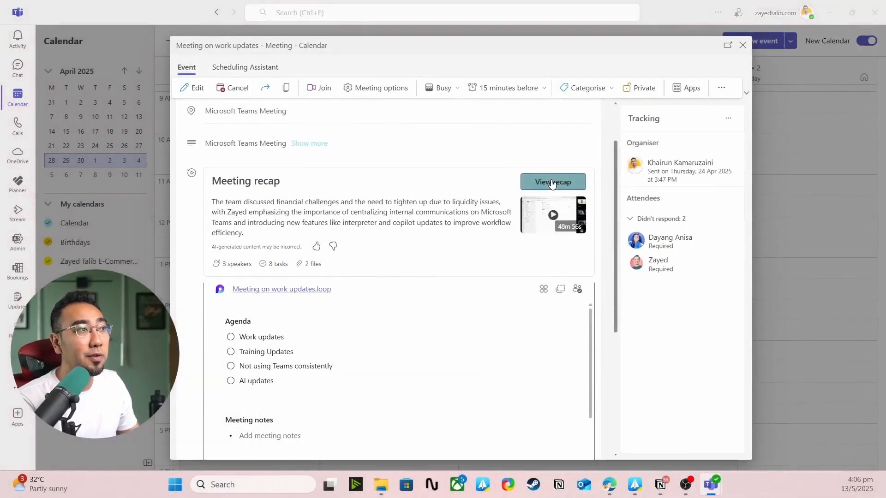
- Open the Meeting on work updates recap full screen on its AI summary notes
{"action": "left_click", "coordinate": [552, 182]}
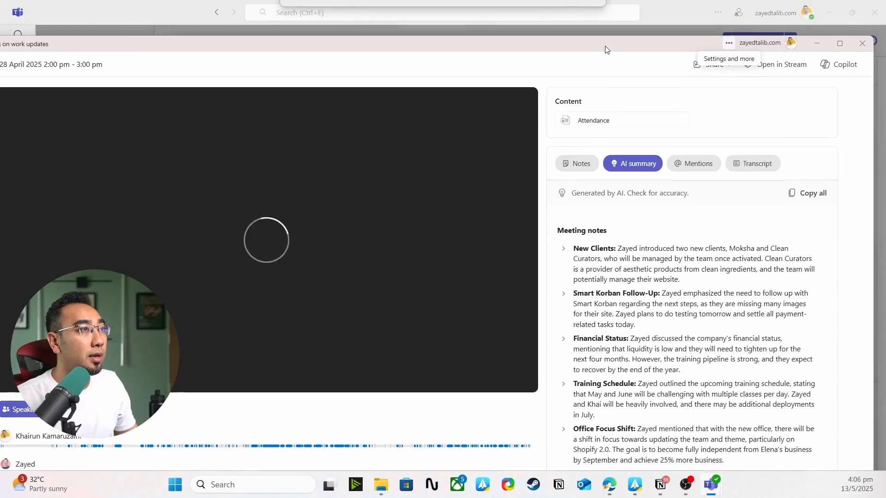
{"action": "left_click", "coordinate": [839, 43]}
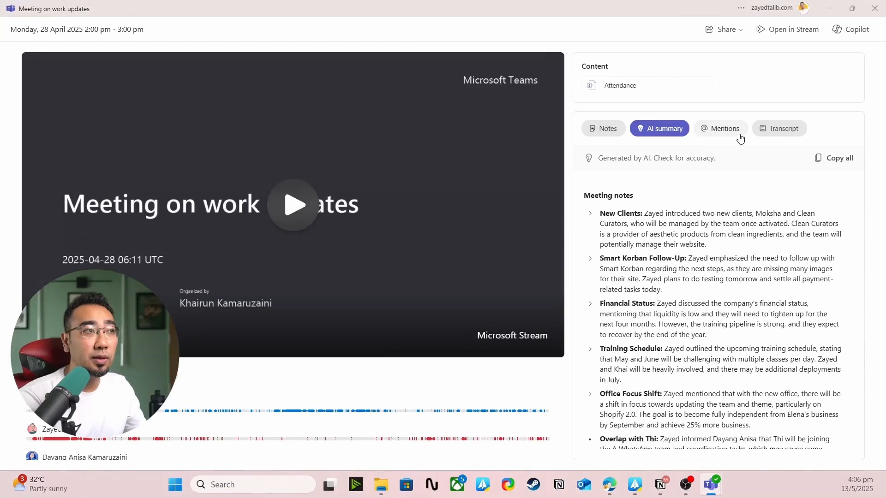
{"action": "mouse_move", "coordinate": [737, 154]}
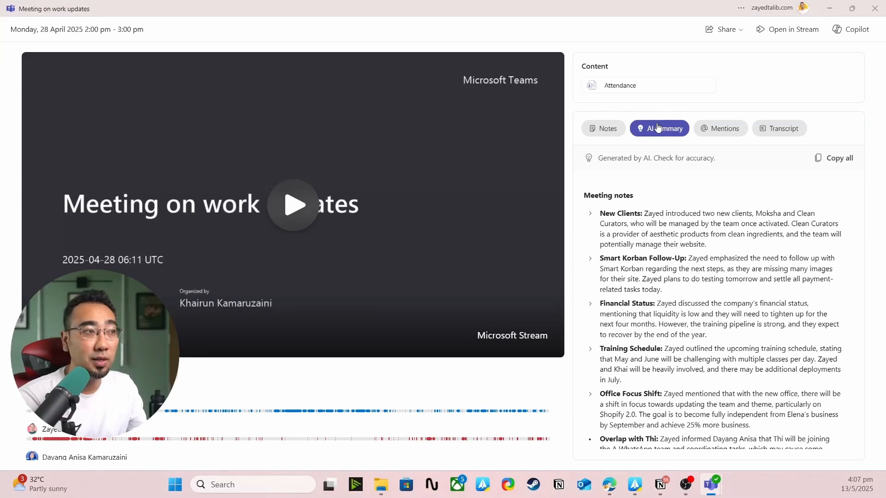
{"action": "left_click", "coordinate": [783, 128]}
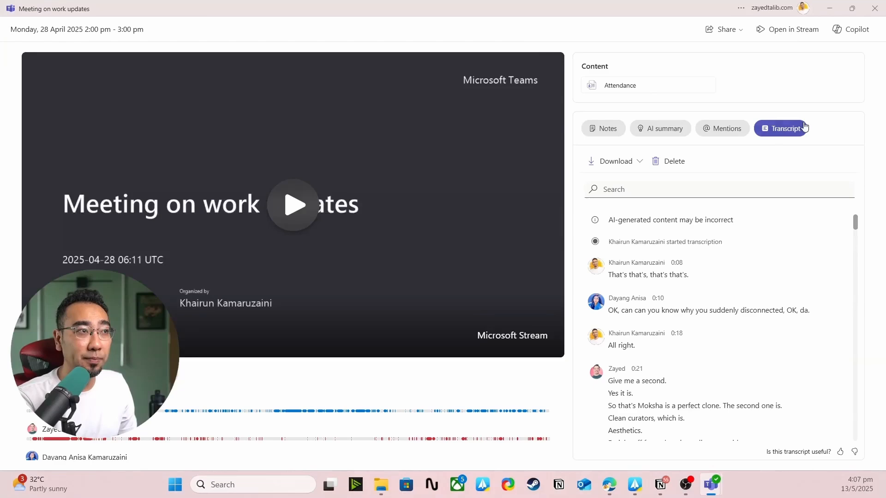
{"action": "mouse_move", "coordinate": [634, 202]}
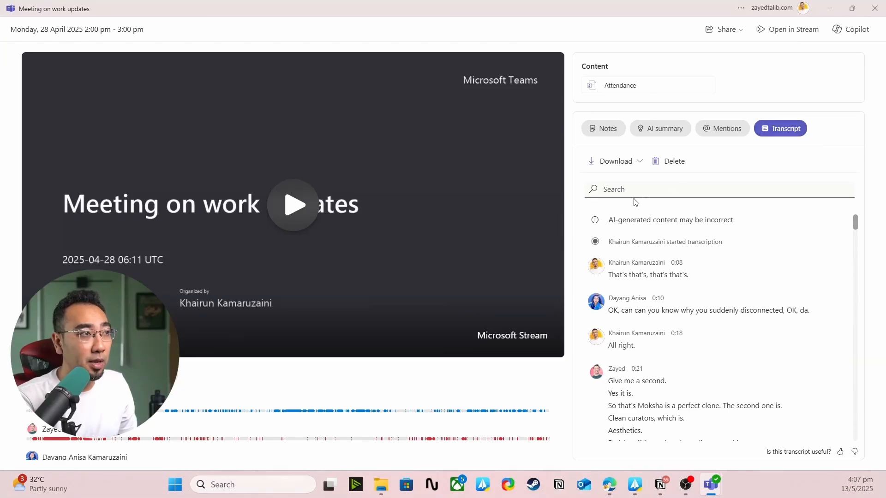
- Download the work updates meeting transcript and scroll to remarks from around 4:08
{"action": "scroll", "scroll_direction": "down", "scroll_amount": 3}
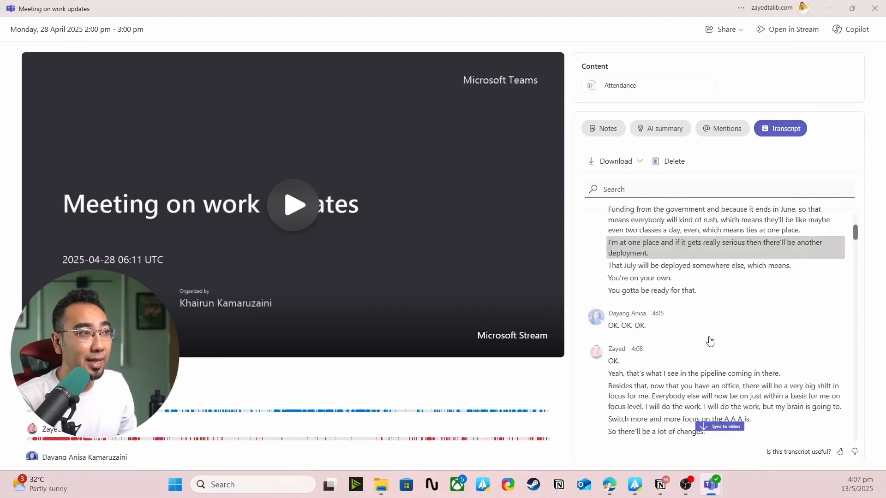
{"action": "scroll", "scroll_direction": "up", "scroll_amount": 3}
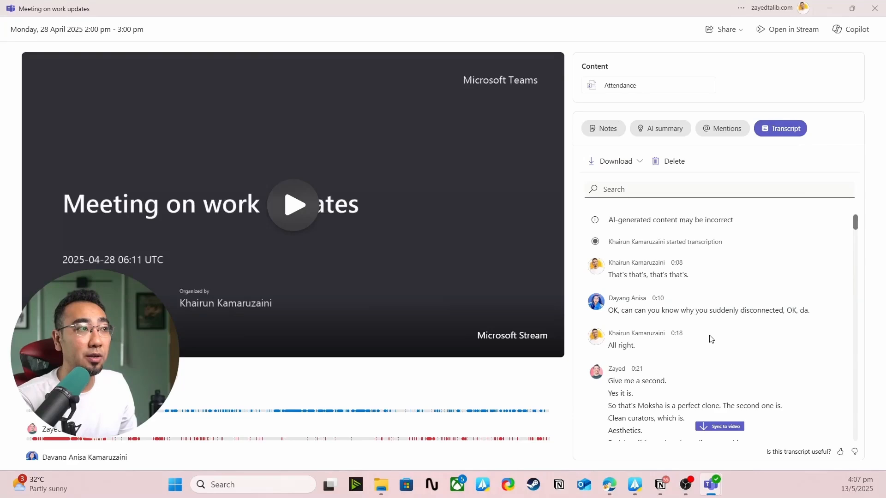
{"action": "mouse_move", "coordinate": [678, 257]}
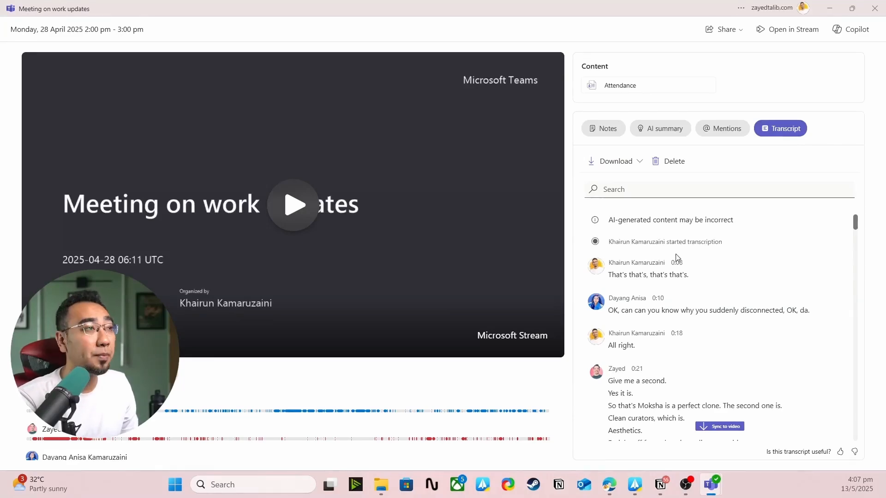
{"action": "mouse_move", "coordinate": [614, 161]}
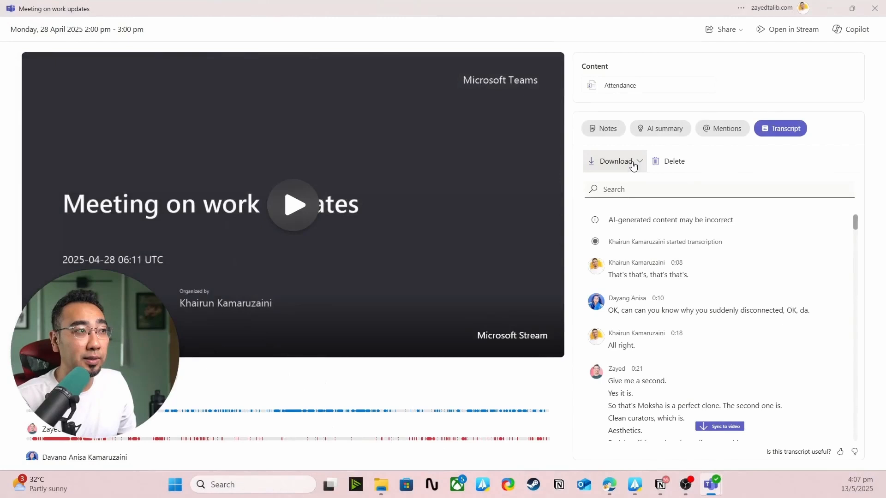
{"action": "left_click", "coordinate": [615, 161]}
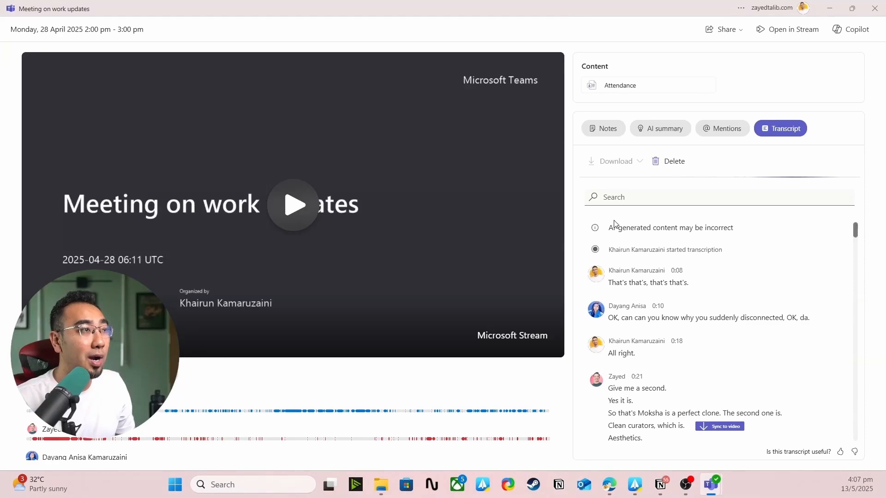
{"action": "scroll", "scroll_direction": "down", "scroll_amount": 3}
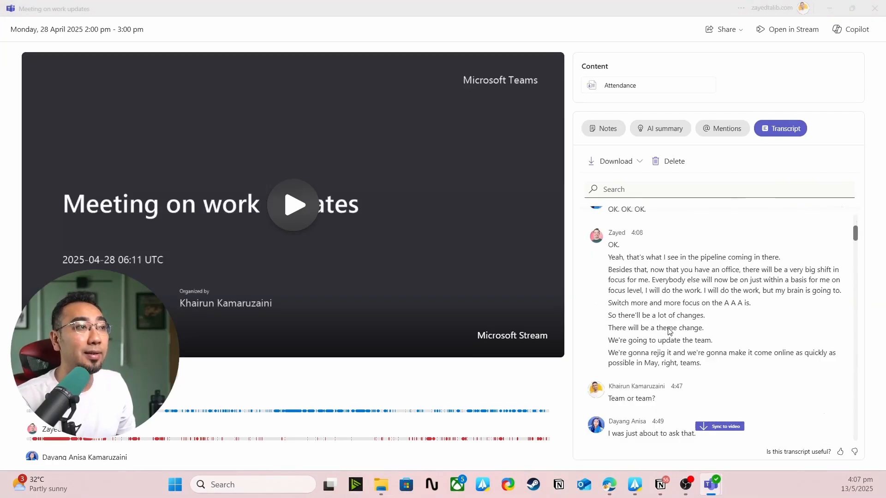
{"action": "mouse_move", "coordinate": [380, 485]}
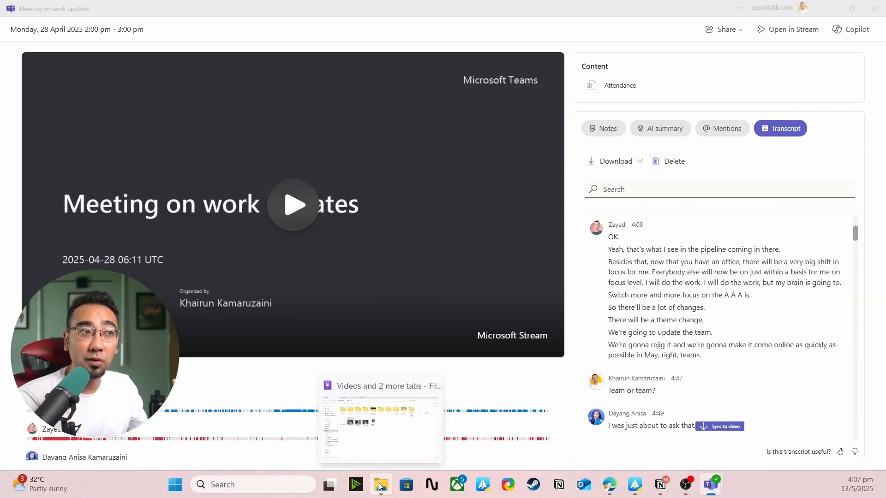
- Open SMART Qurban updates.docx from Downloads in Word
{"action": "left_click", "coordinate": [380, 484]}
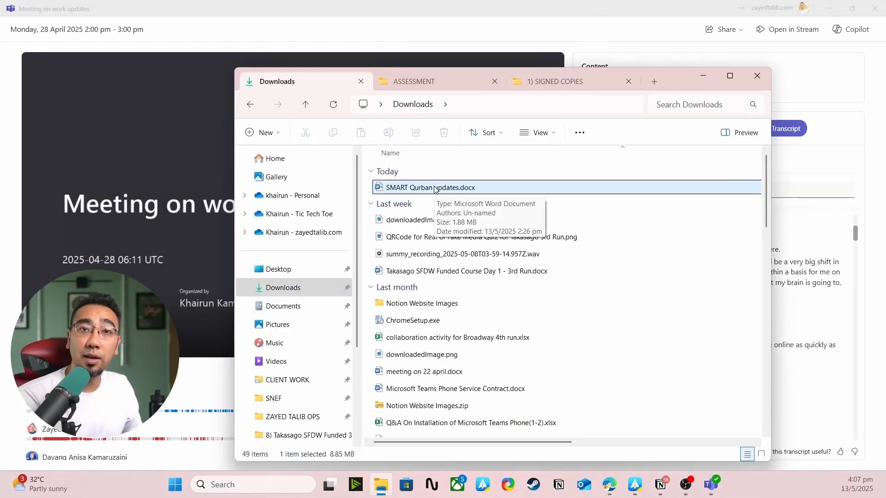
{"action": "mouse_move", "coordinate": [438, 194]}
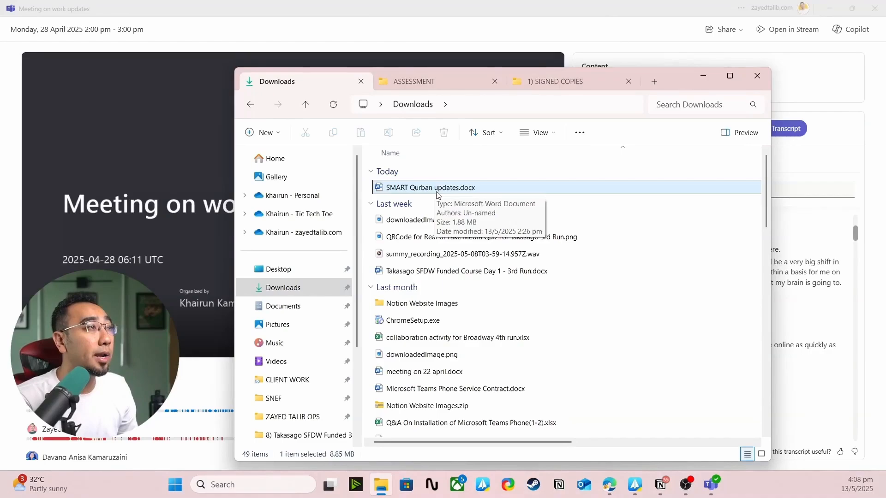
{"action": "double_click", "coordinate": [430, 187]}
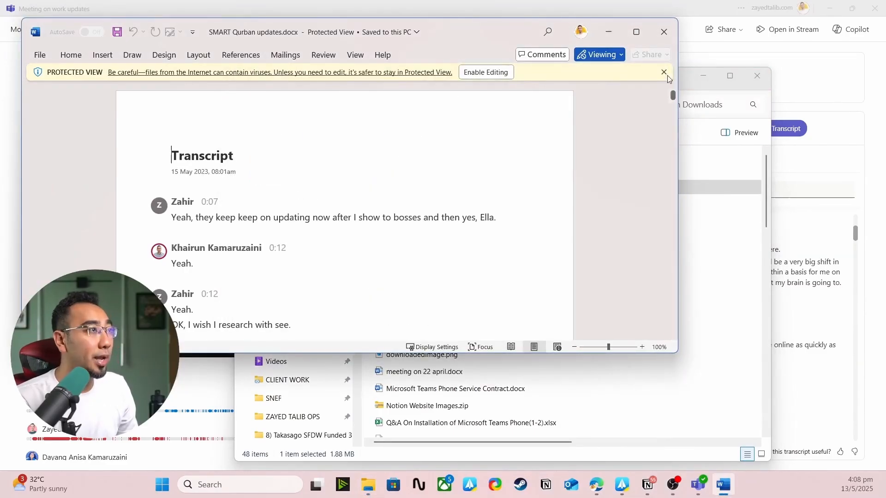
- Maximize the 24-page SMART Qurban transcript in Word and scroll through its speaker entries
{"action": "left_click", "coordinate": [635, 32]}
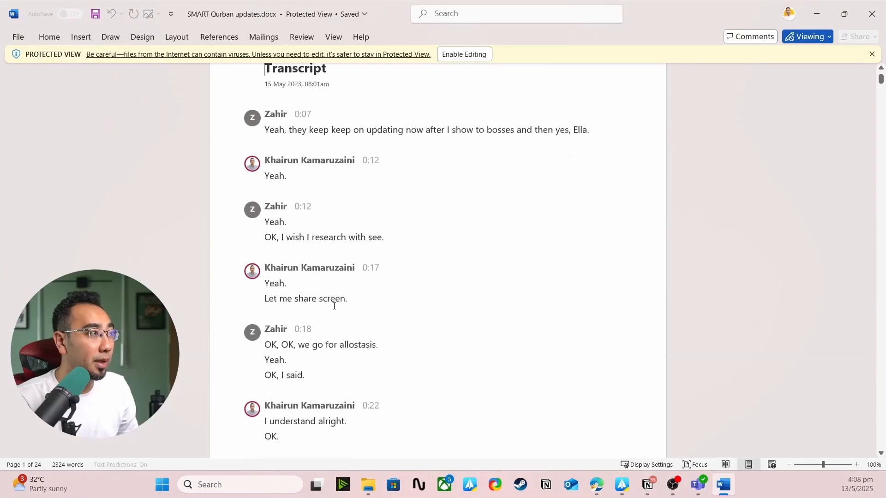
{"action": "scroll", "scroll_direction": "down", "scroll_amount": 3}
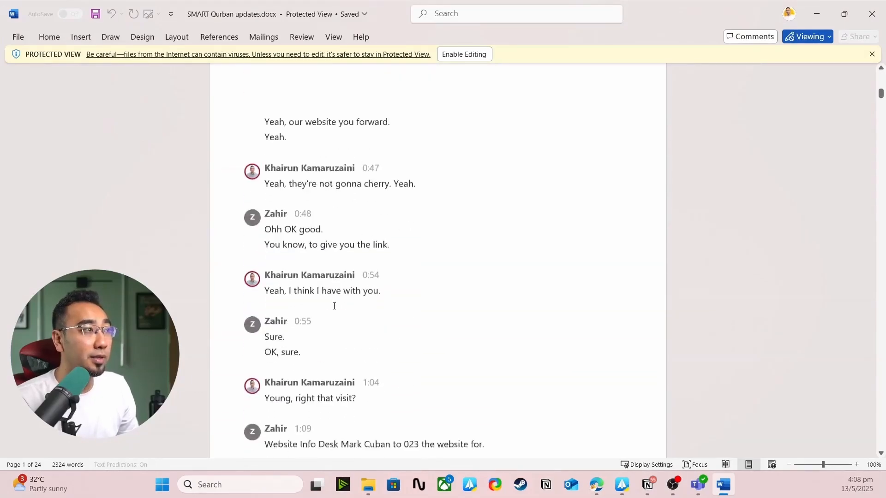
{"action": "scroll", "scroll_direction": "down", "scroll_amount": 3}
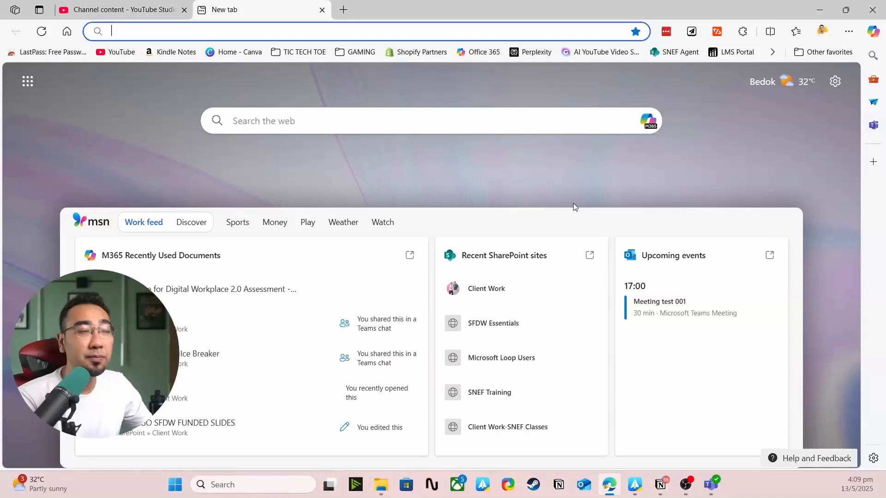
{"action": "mouse_move", "coordinate": [872, 31]}
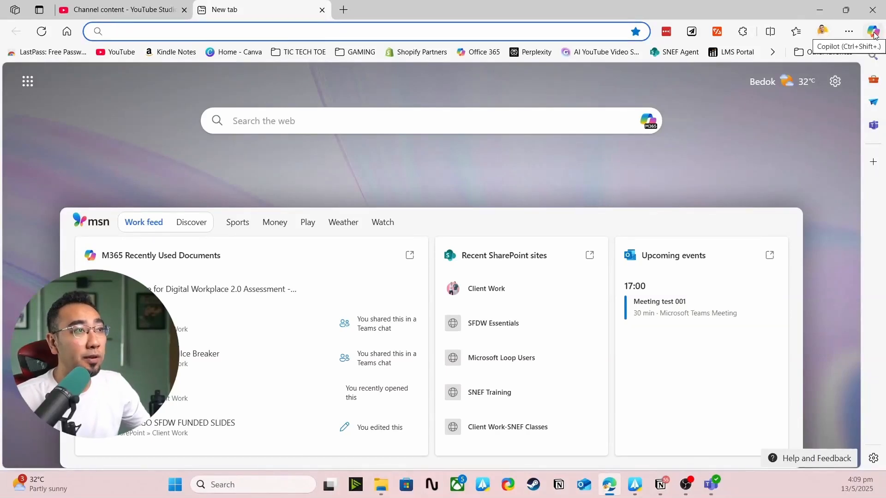
- Attach SMART Qurban updates.docx to a new Copilot chat beside the Edge tab
{"action": "left_click", "coordinate": [873, 31]}
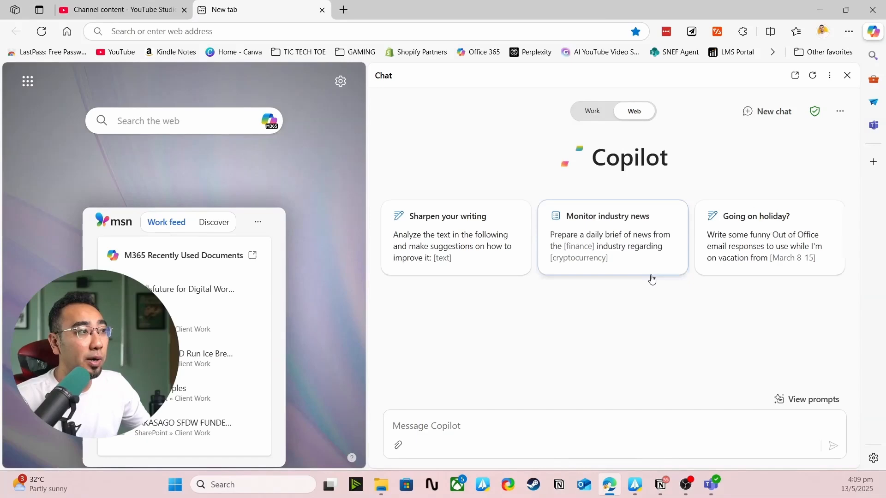
{"action": "left_click", "coordinate": [398, 446]}
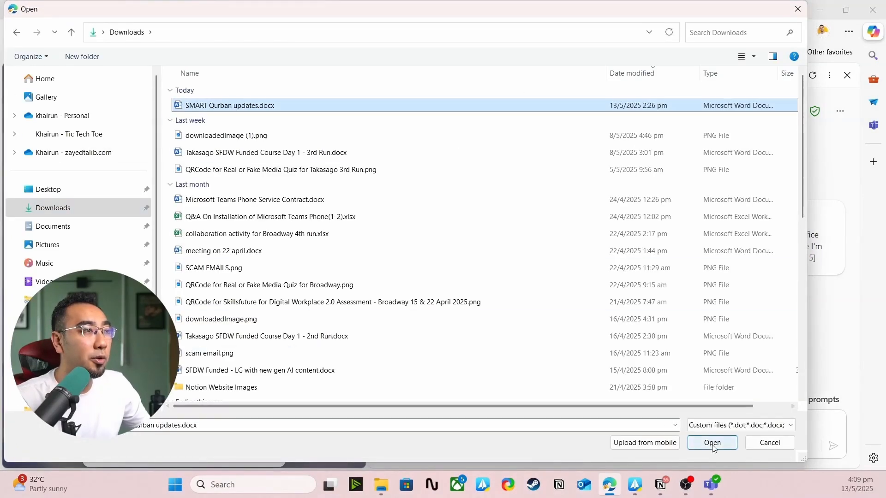
{"action": "left_click", "coordinate": [712, 443]}
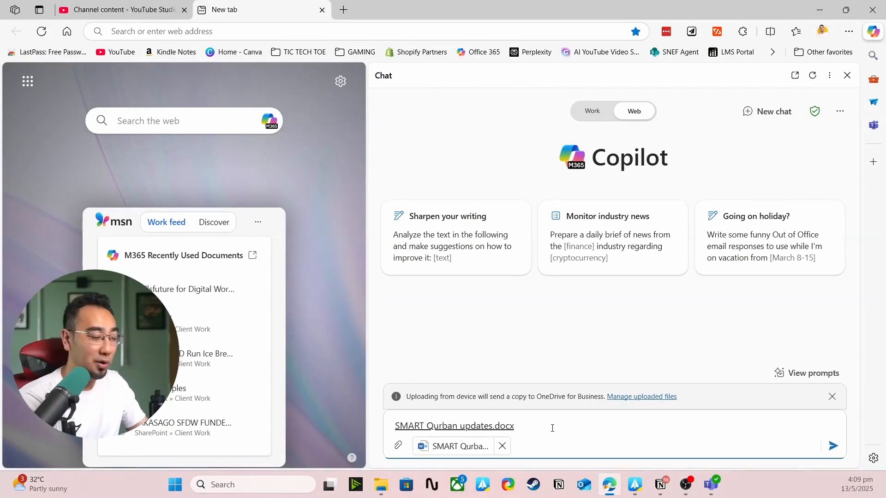
- Send Copilot a prompt requesting meeting notes, a summary and a to-do list from the document
{"action": "type", "text": "create a"}
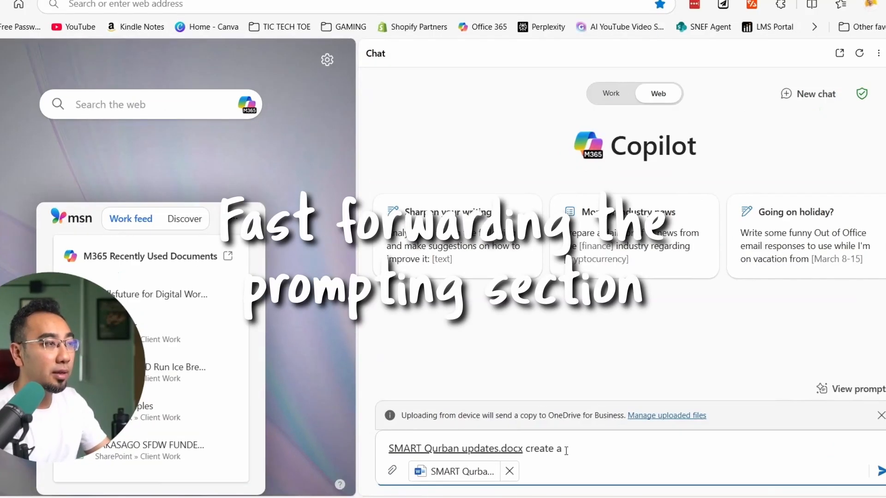
{"action": "type", "text": "notes and summary of meeting based on this document. analyse the"}
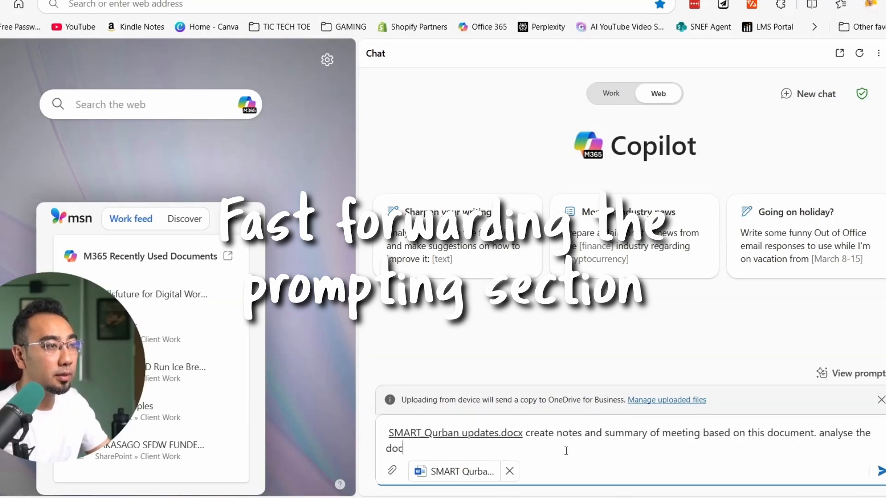
{"action": "type", "text": "ument and also create a list of to do items."}
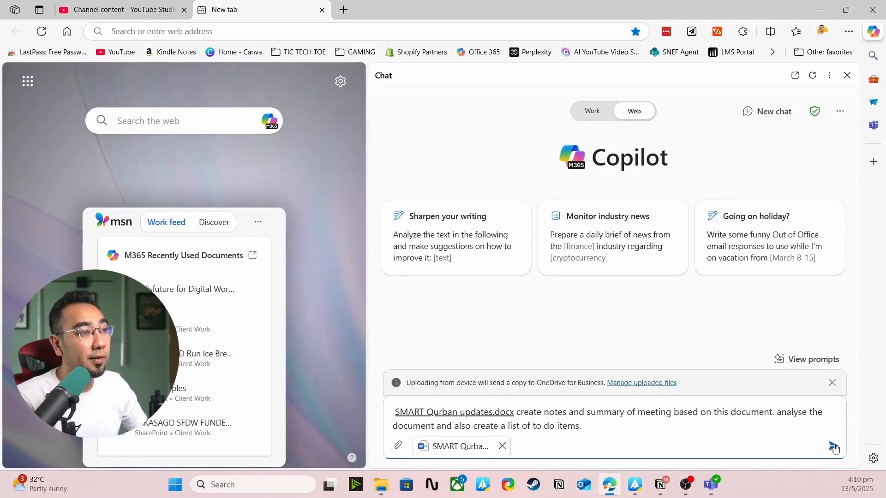
{"action": "left_click", "coordinate": [834, 446]}
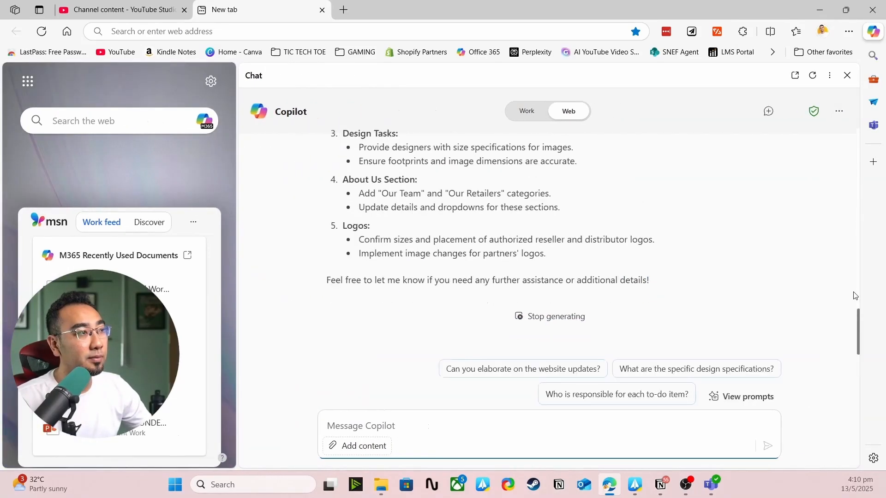
- Scroll through the SMART Qurban Meeting Summary and To-Do List answer
{"action": "scroll", "scroll_direction": "up", "scroll_amount": 3}
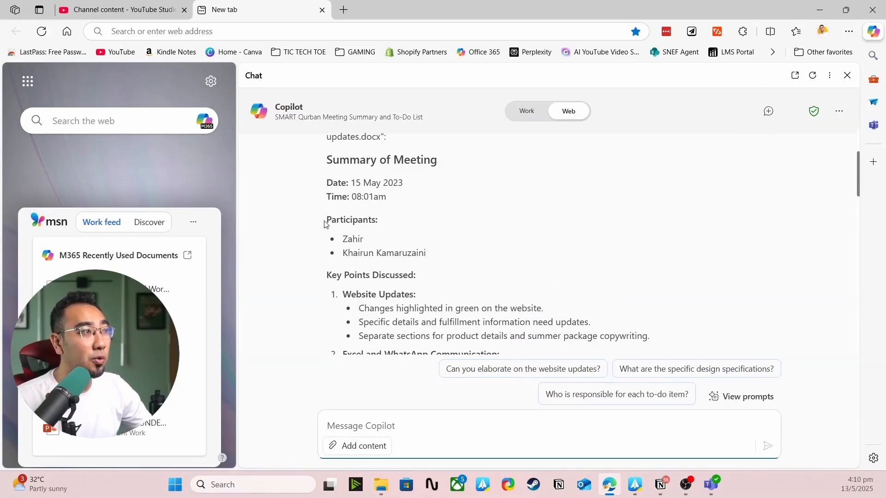
{"action": "mouse_move", "coordinate": [436, 255]}
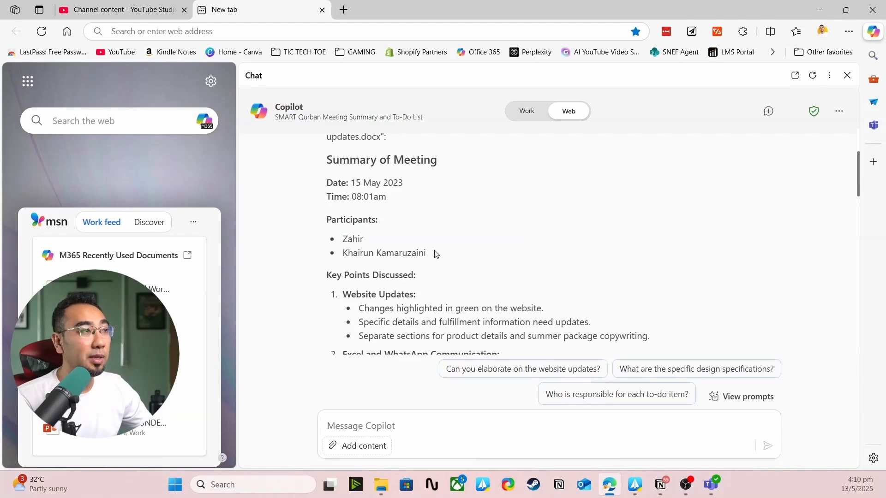
{"action": "scroll", "scroll_direction": "down", "scroll_amount": 3}
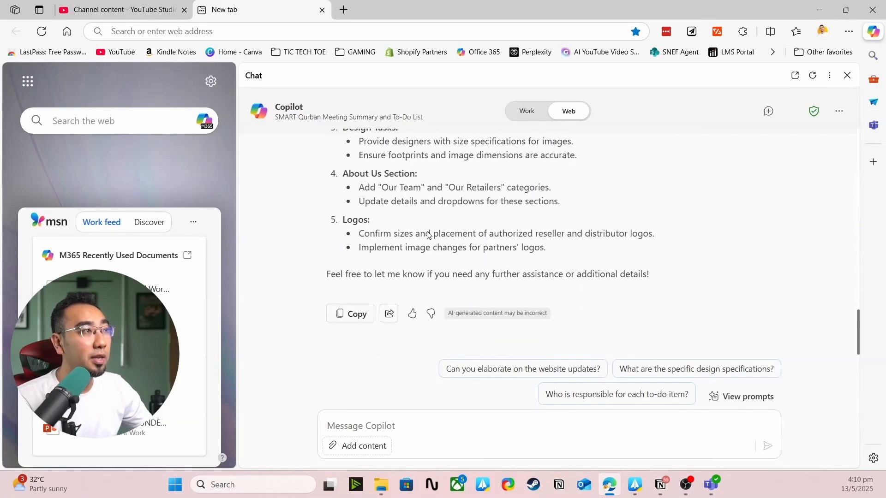
{"action": "scroll", "scroll_direction": "up", "scroll_amount": 3}
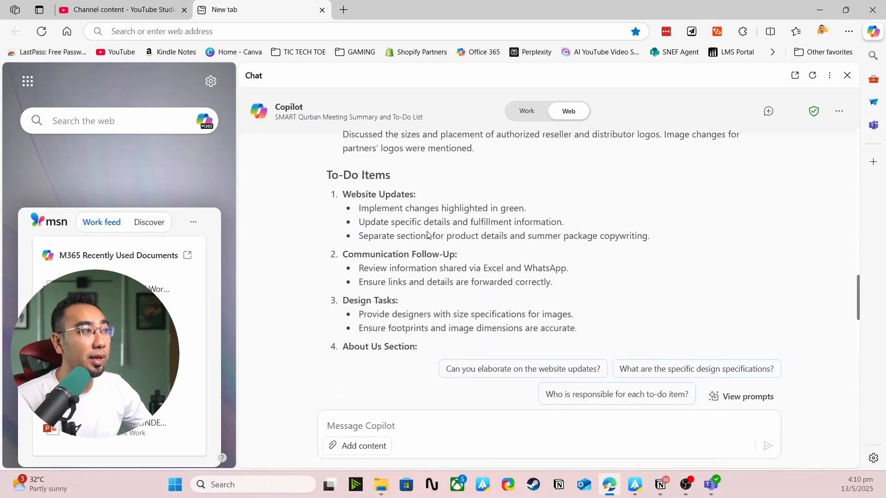
{"action": "double_click", "coordinate": [358, 174]}
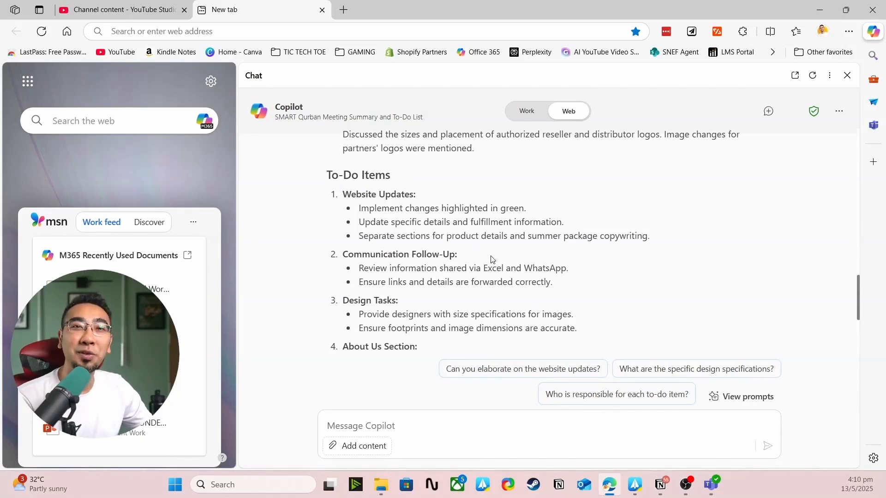
{"action": "mouse_move", "coordinate": [510, 285]}
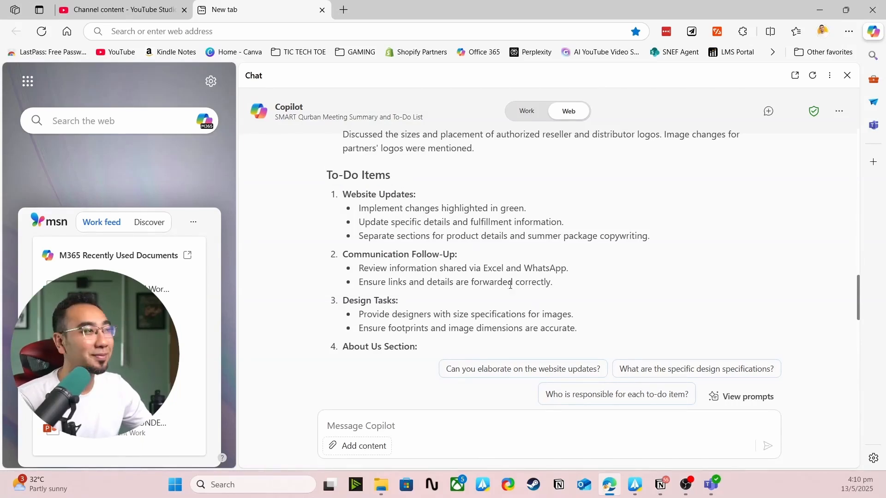